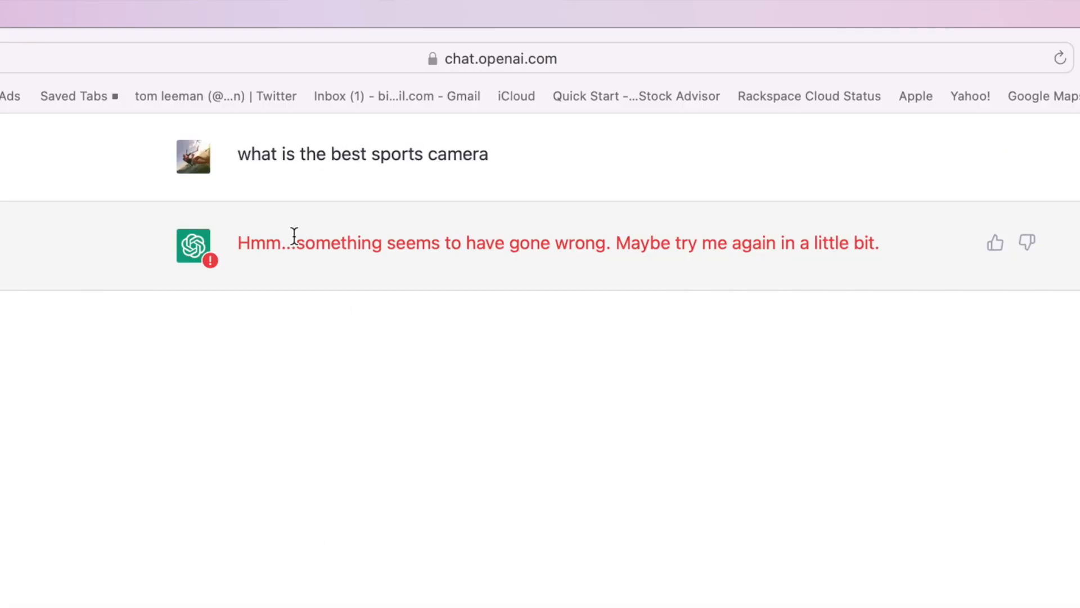
pyautogui.moveTo(715, 248)
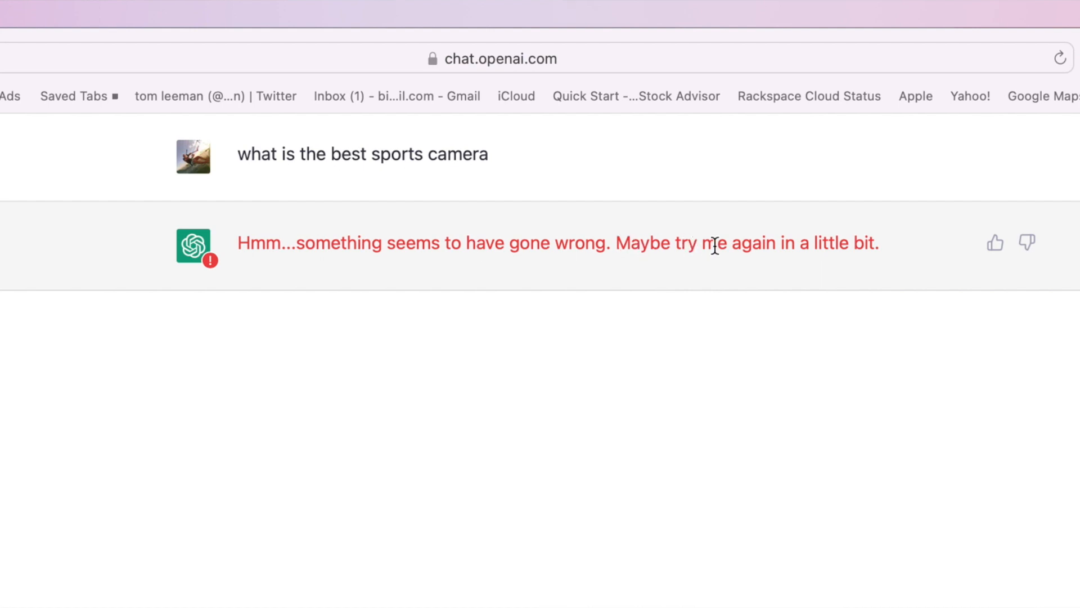